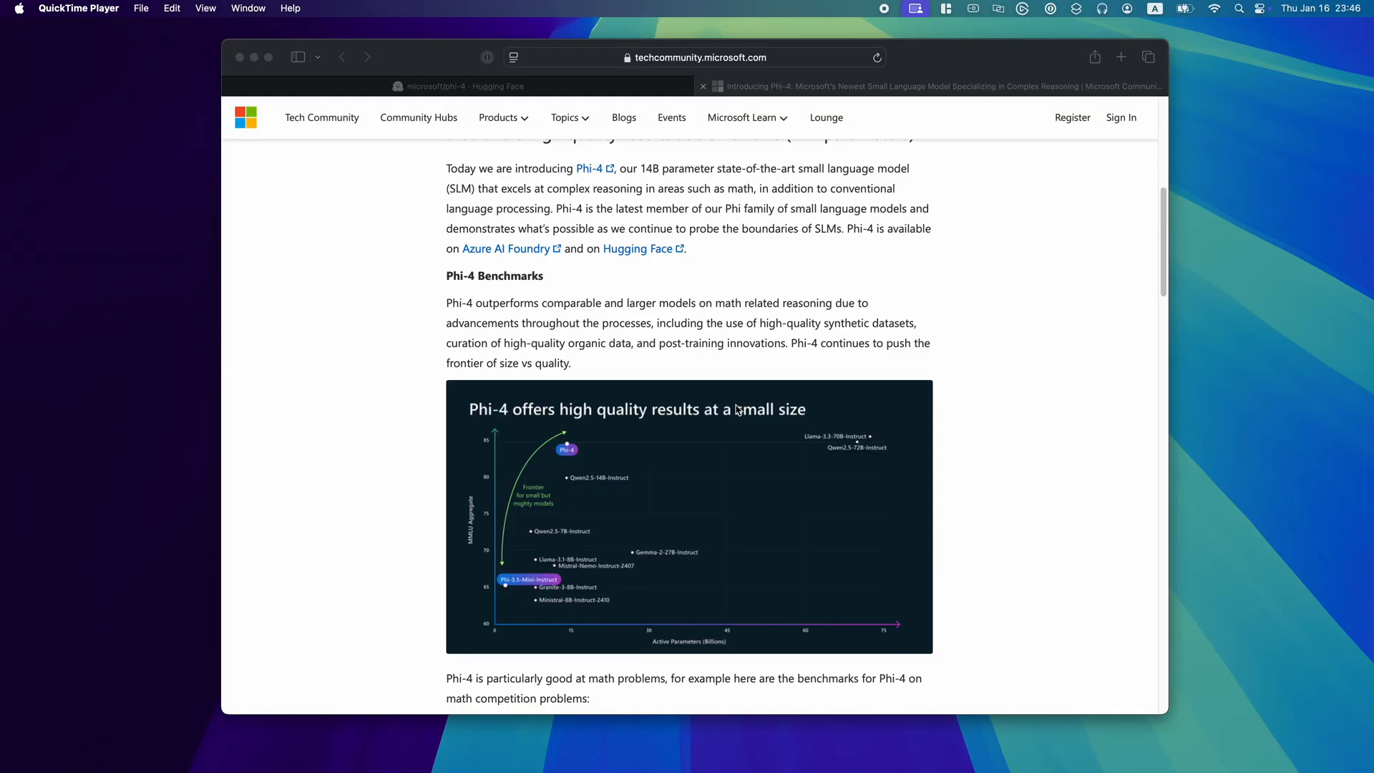
Scroll the Phi-4 announcement past the benchmark charts to the snail-race puzzle and solution.
{"action": "scroll", "scroll_direction": "down", "scroll_amount": 3}
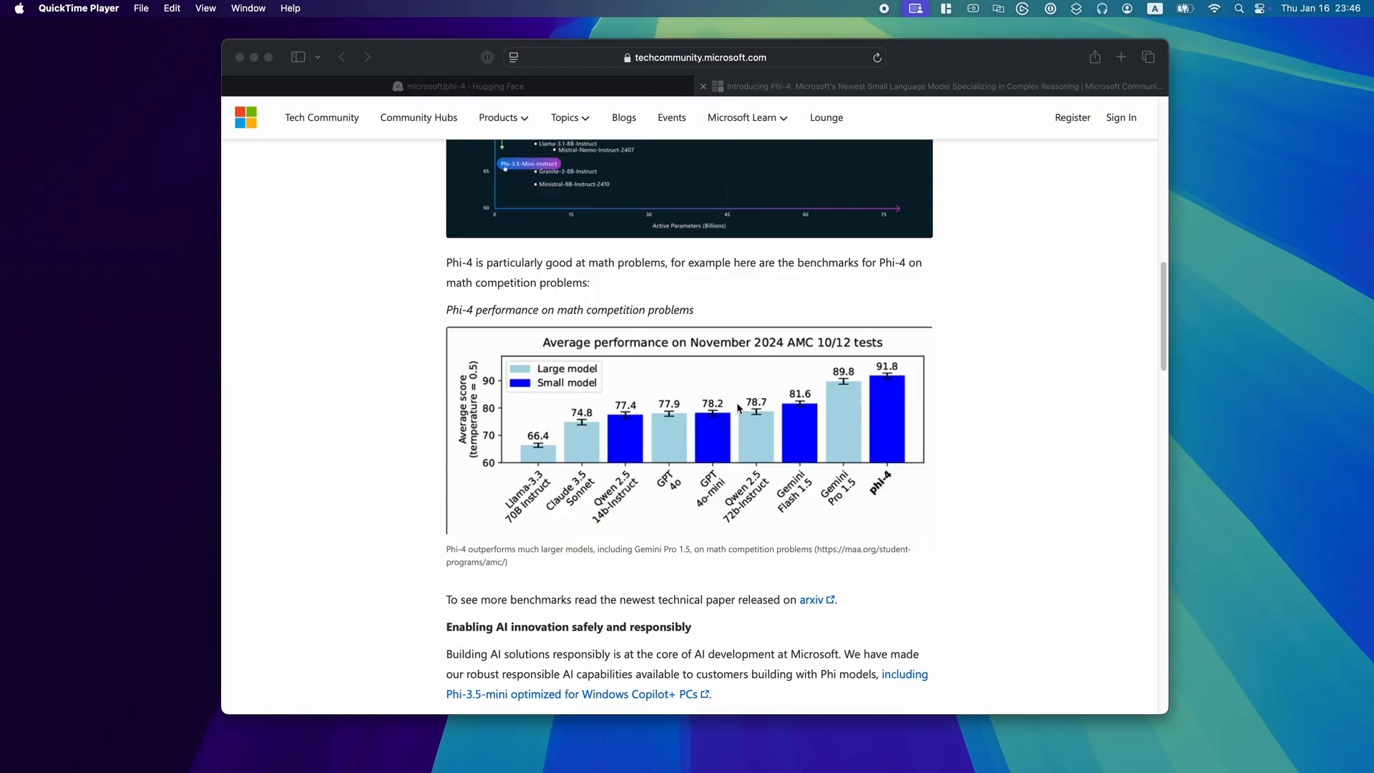
{"action": "scroll", "scroll_direction": "down", "scroll_amount": 3}
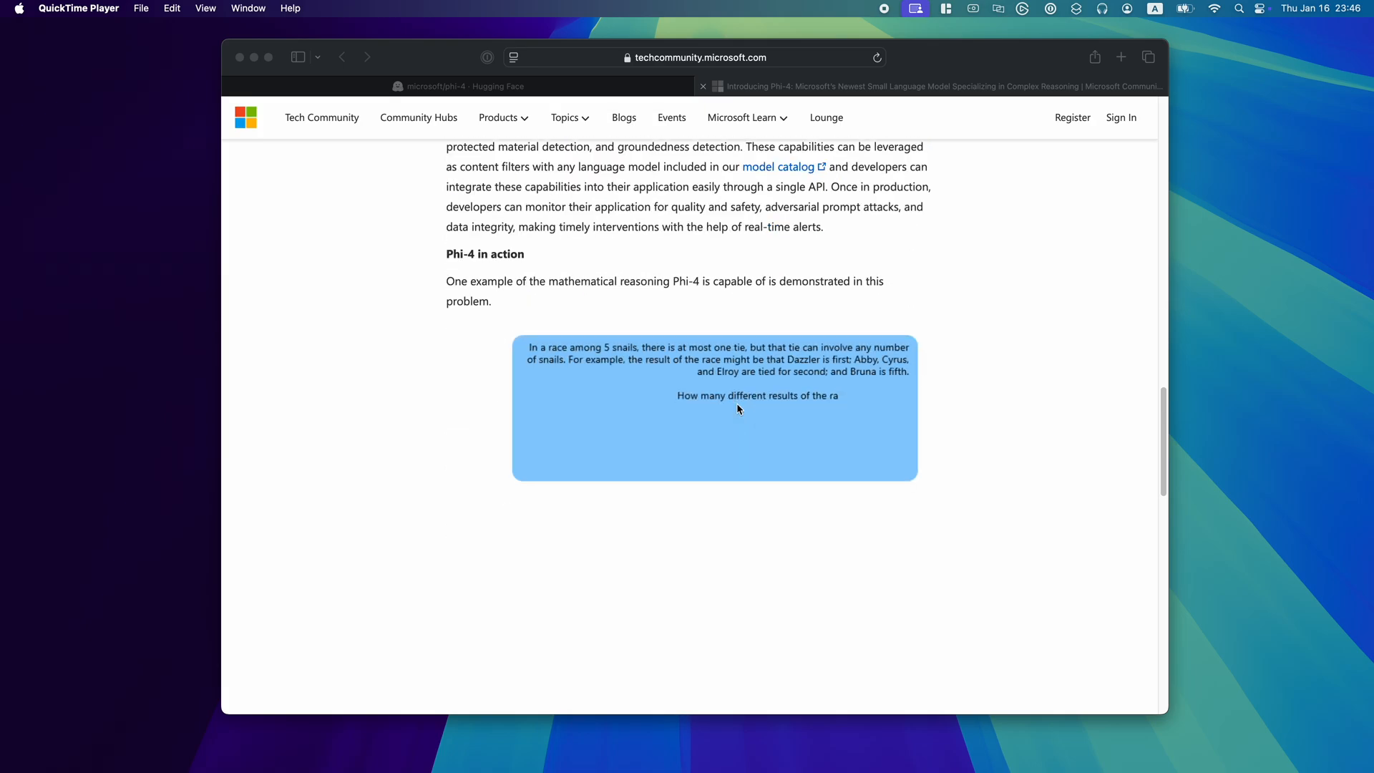
{"action": "scroll", "scroll_direction": "down", "scroll_amount": 3}
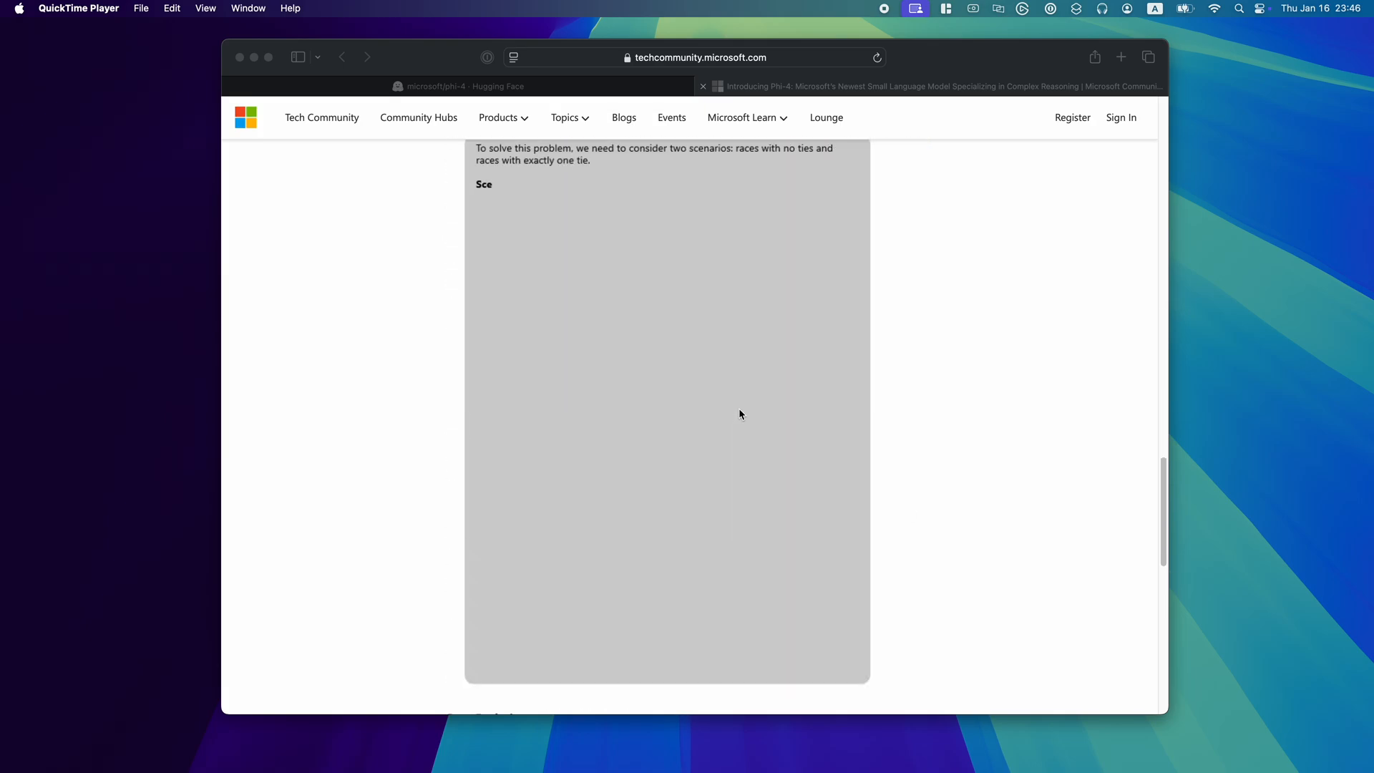
Switch to the 'microsoft/phi-4 - Hugging Face' tab to view the model card.
{"action": "left_click", "coordinate": [457, 86]}
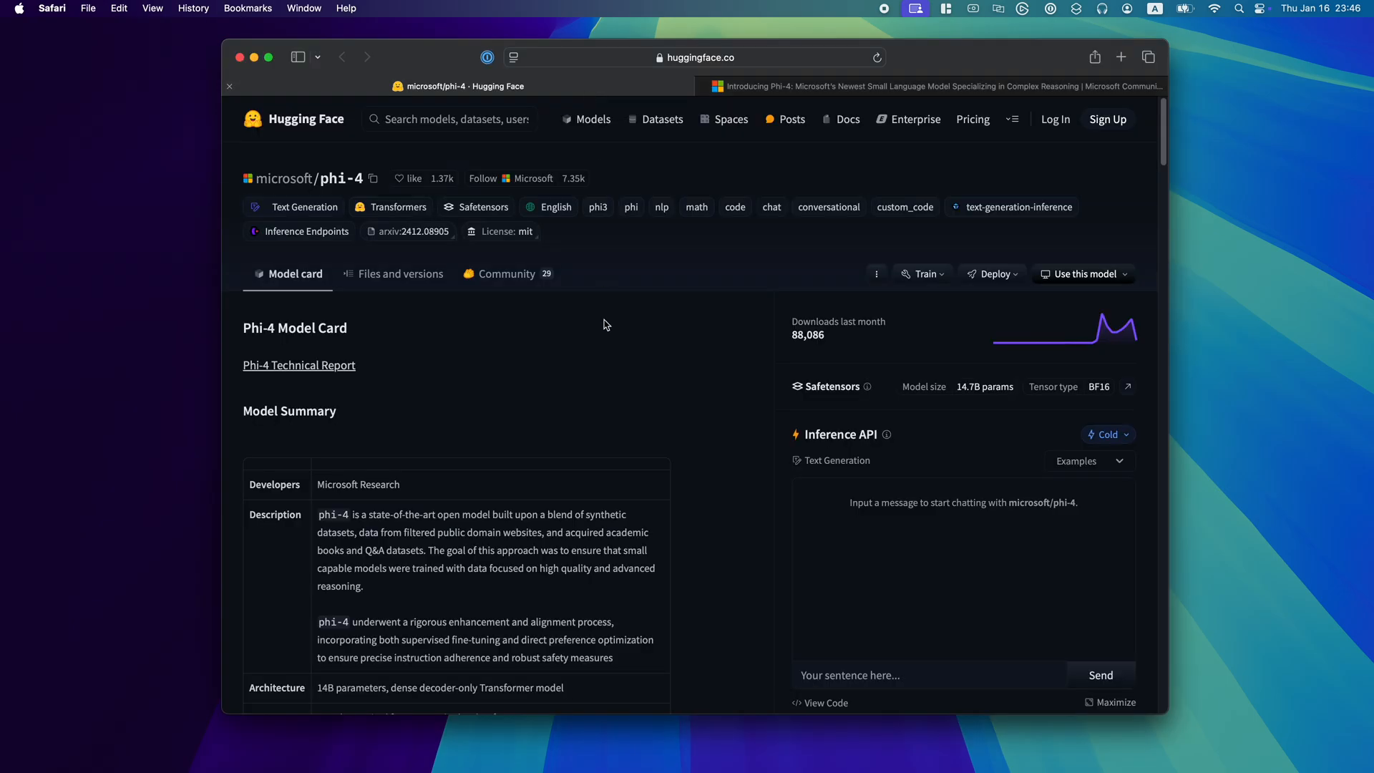
{"action": "mouse_move", "coordinate": [604, 354]}
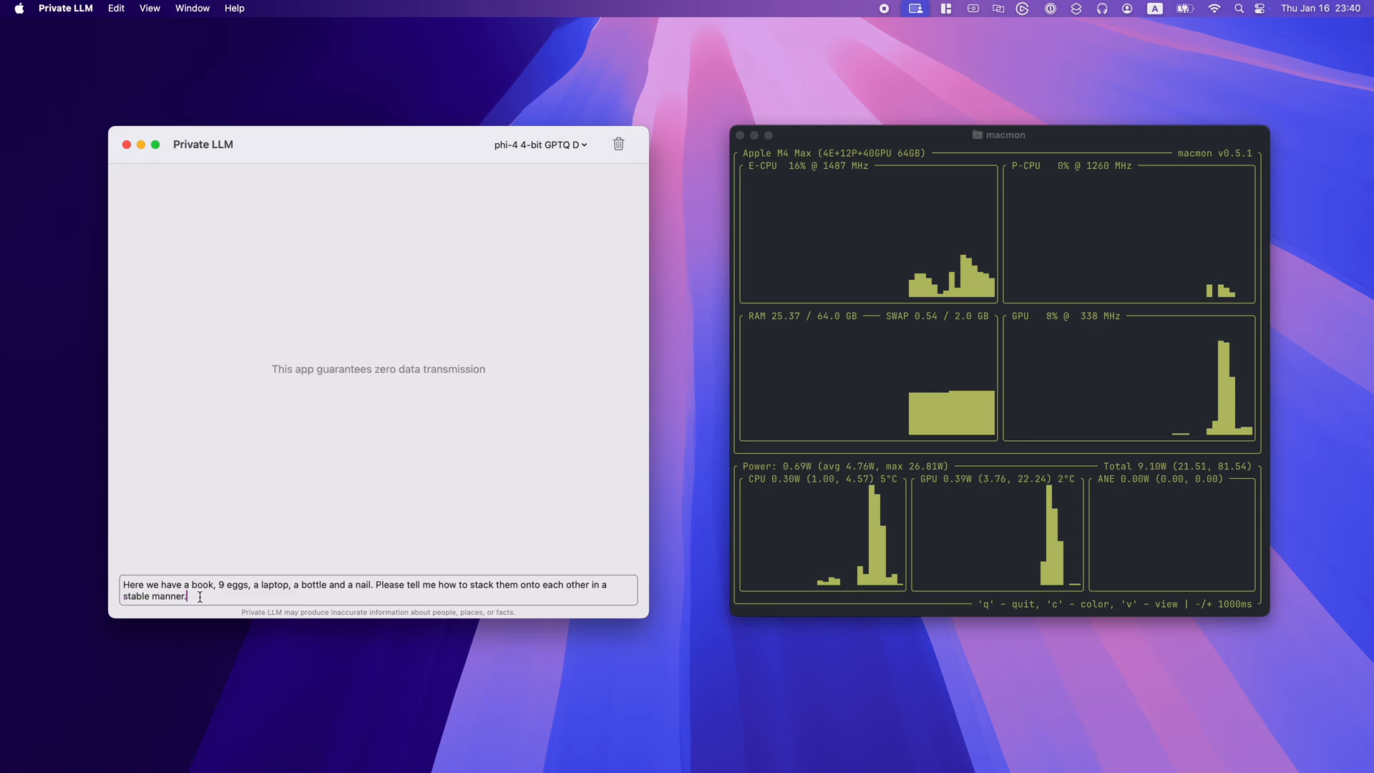
{"action": "key", "text": "Return"}
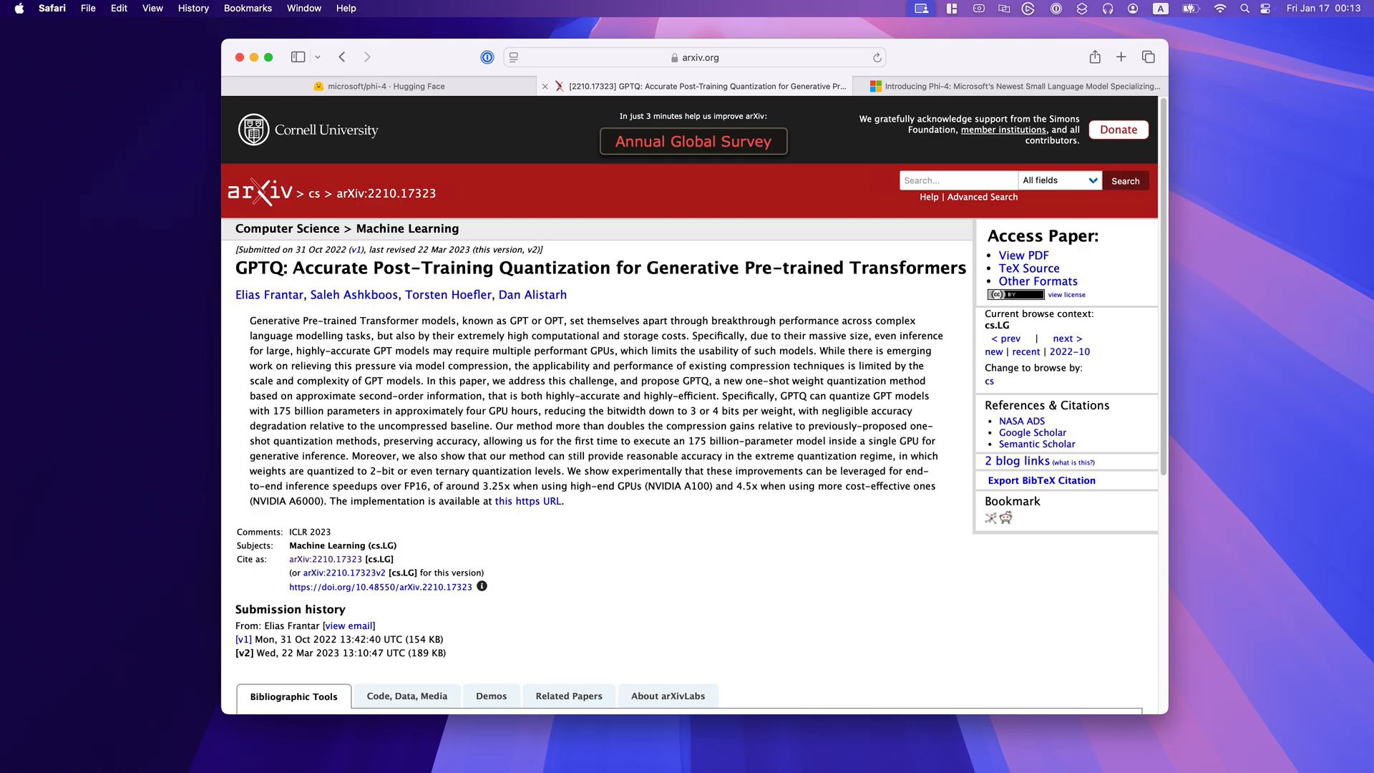
Switch to the arXiv 2210.17323 tab with the GPTQ paper abstract.
{"action": "left_click", "coordinate": [379, 85]}
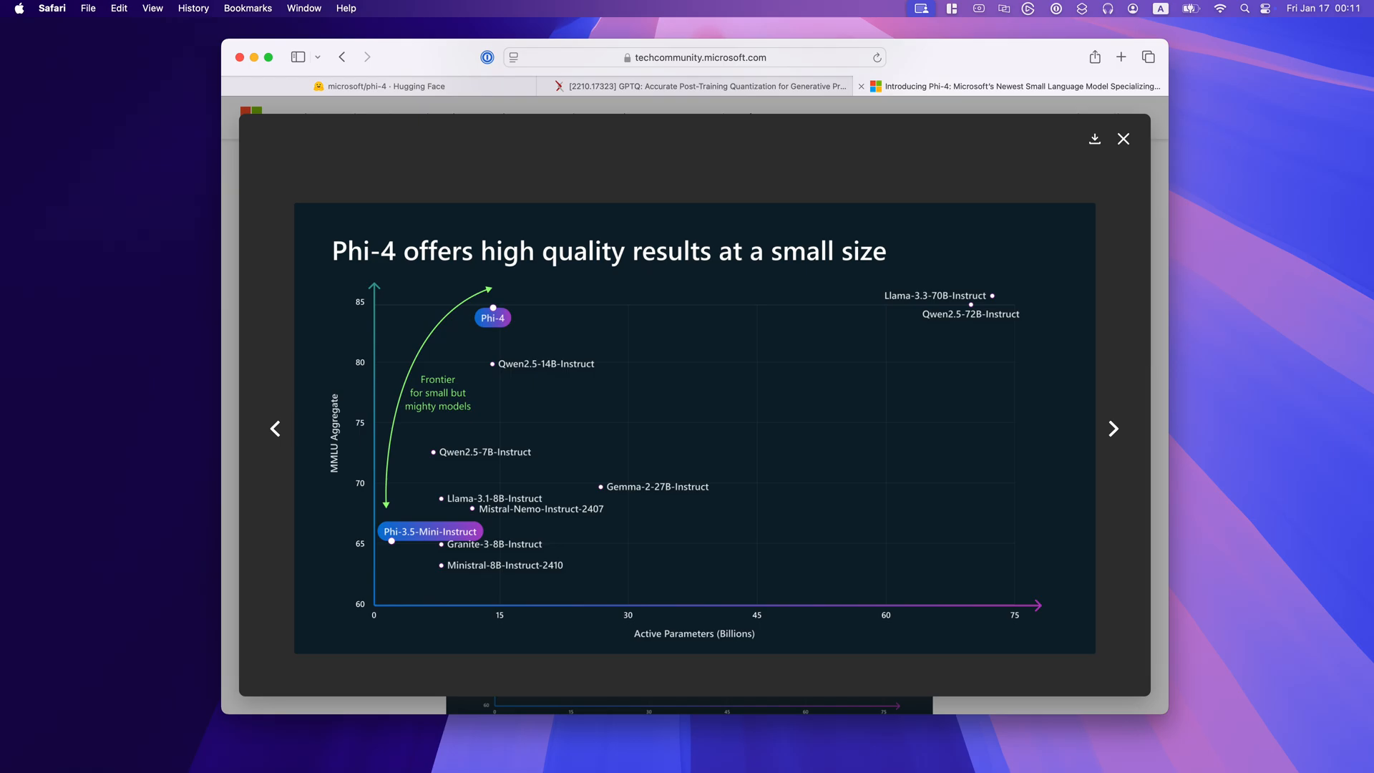
{"action": "left_click", "coordinate": [1123, 138]}
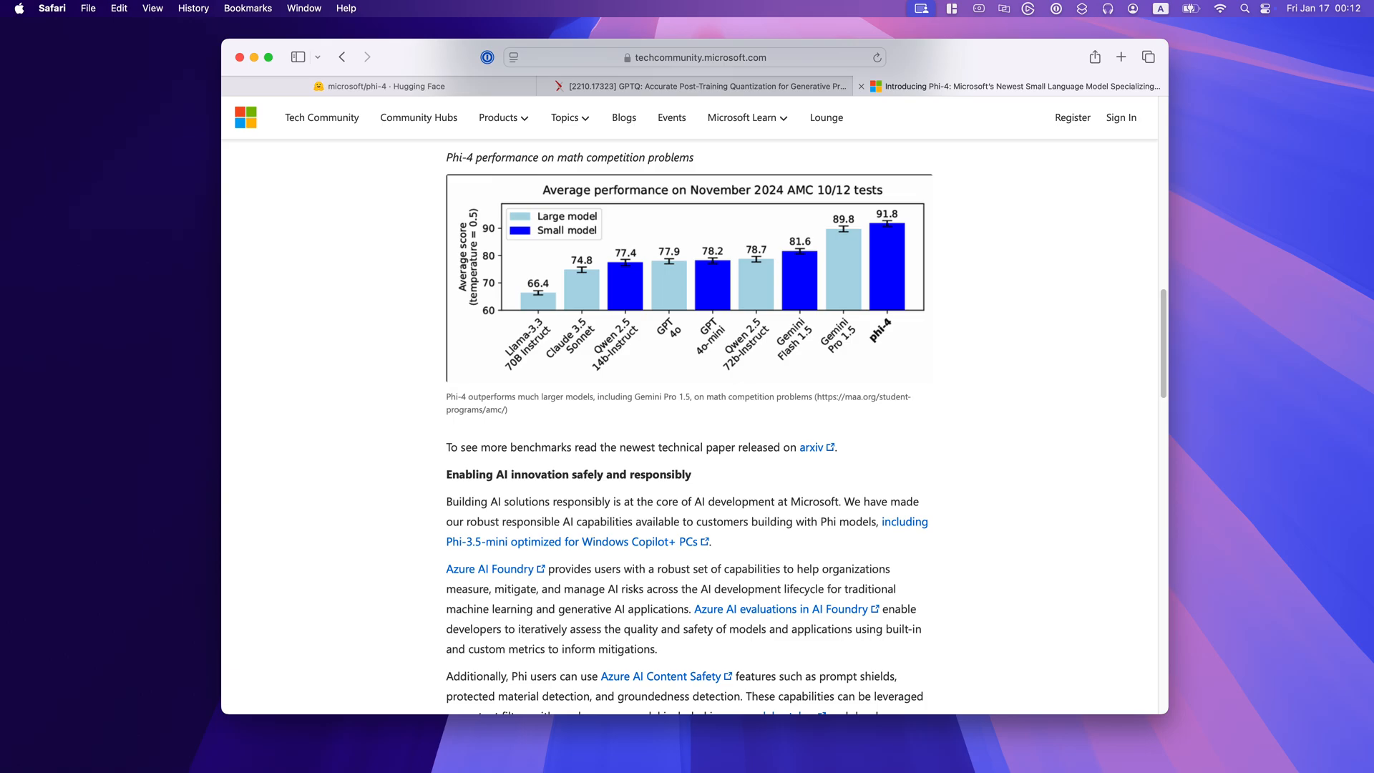
{"action": "left_click", "coordinate": [687, 280]}
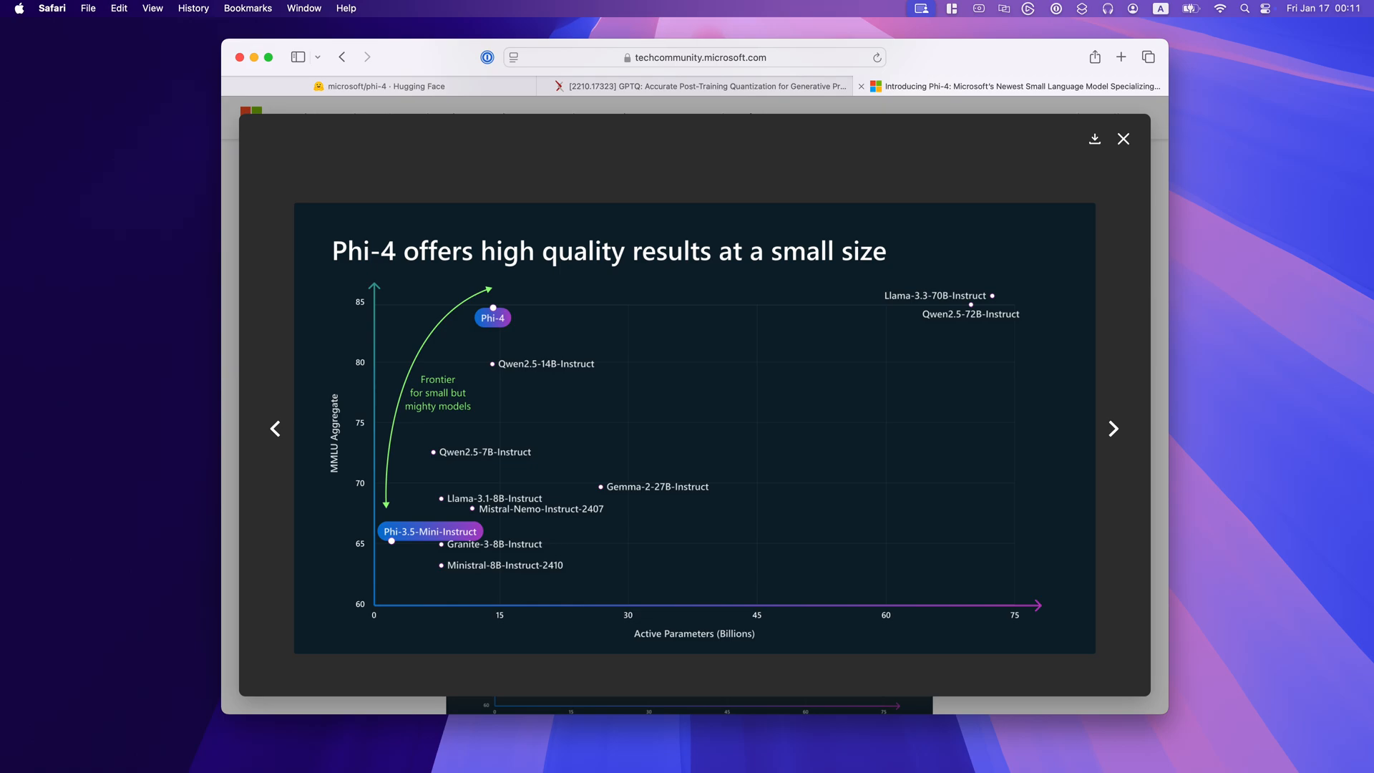